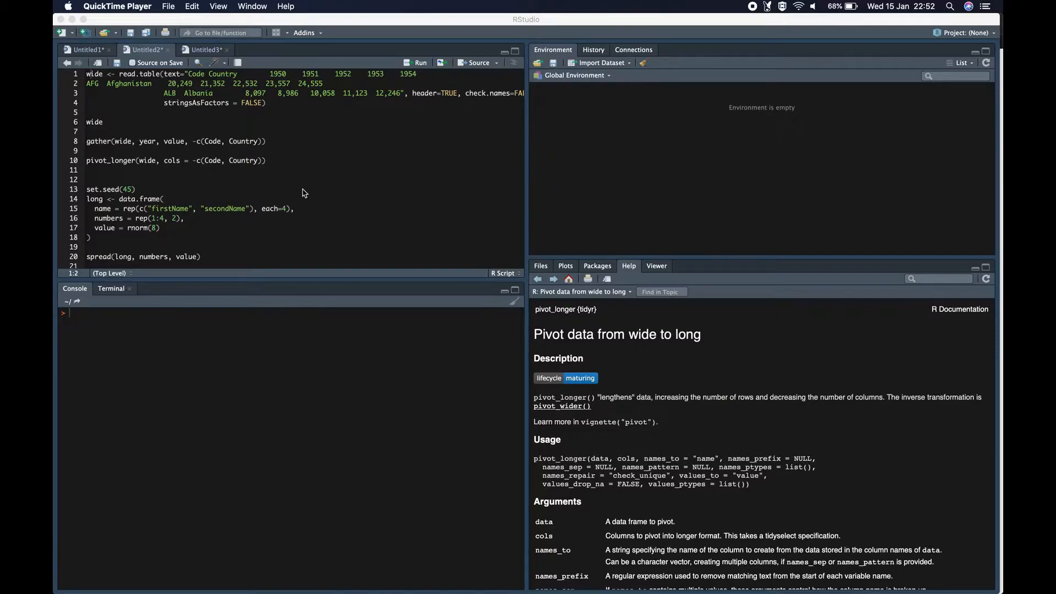
mouse_move(312, 131)
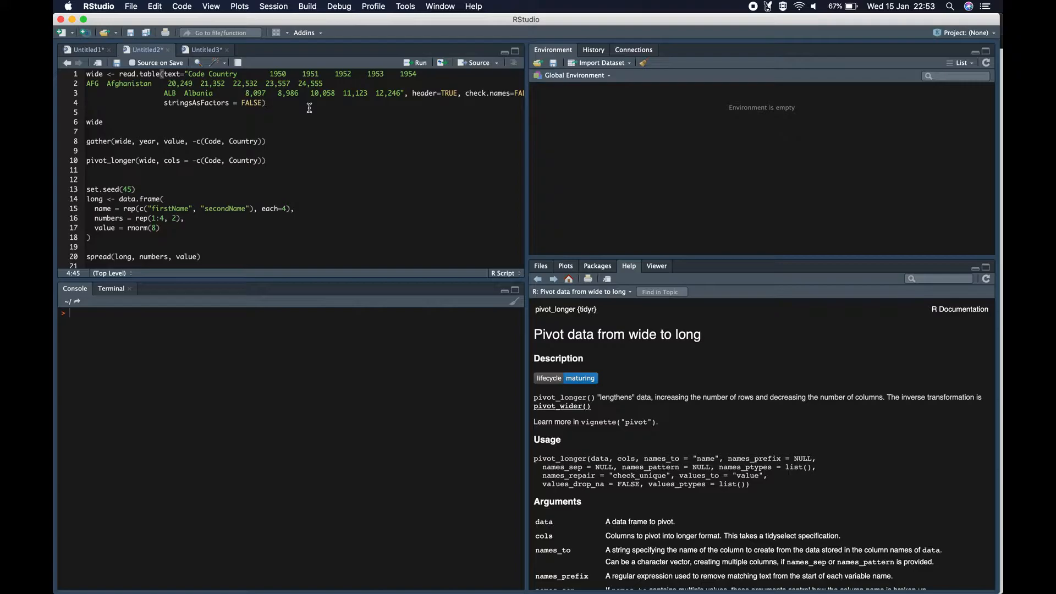
Step: Build and print the wide Afghanistan/Albania table, then gather it into ten Code, Country, year, value rows
click(420, 63)
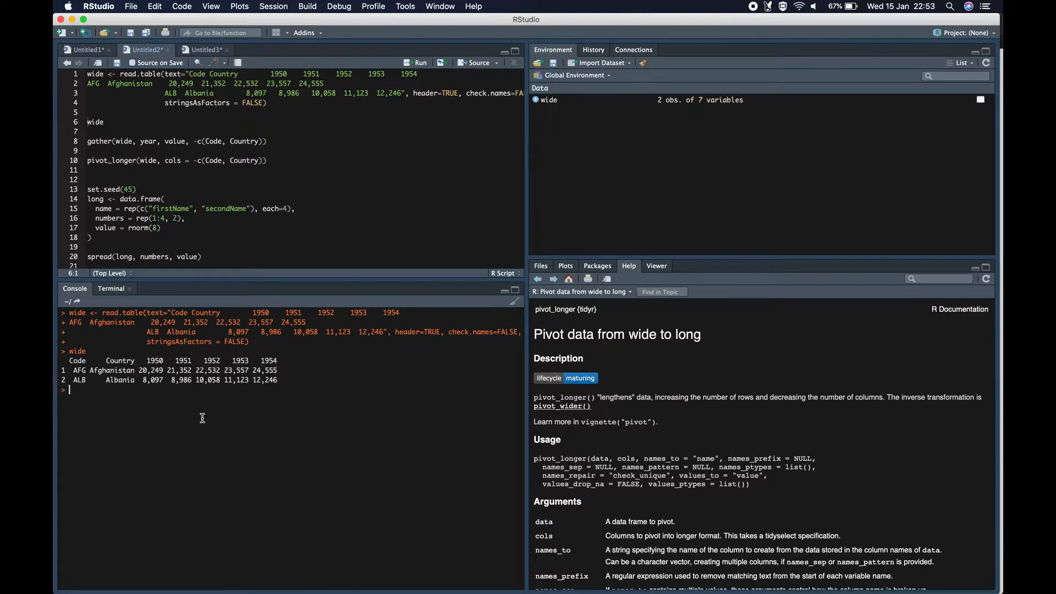
mouse_move(79, 363)
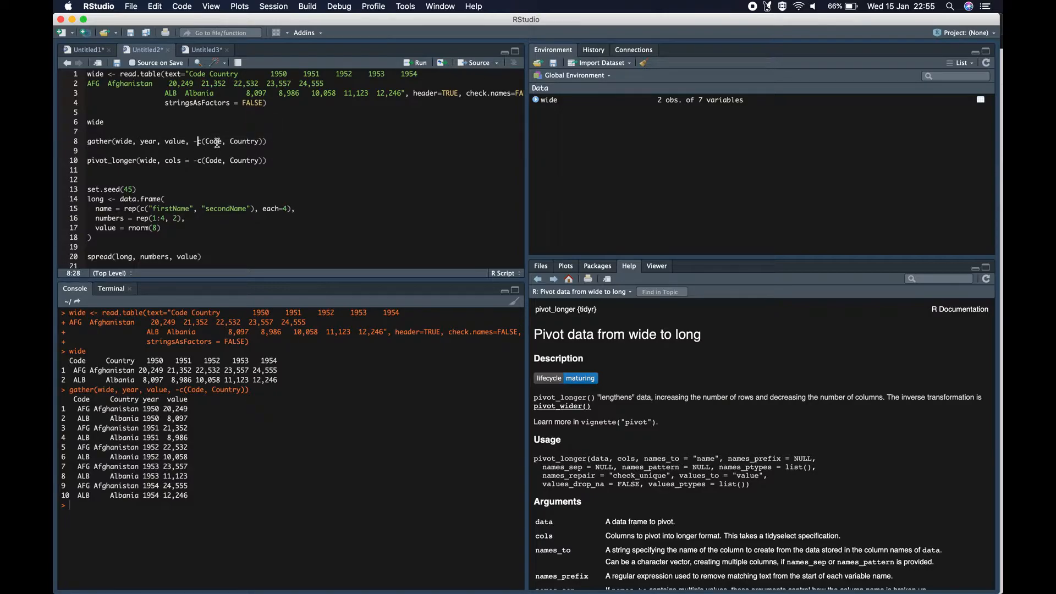
click(259, 141)
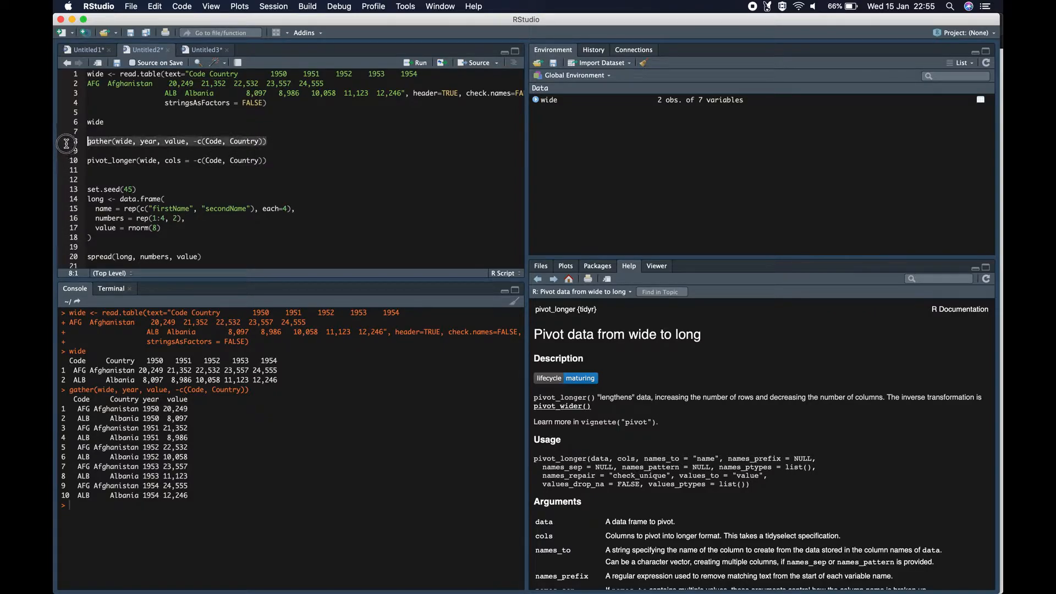
Step: Run pivot_longer(wide, cols = -c(Code, Country)) to get a 10 x 4 tibble with name and value columns
click(270, 160)
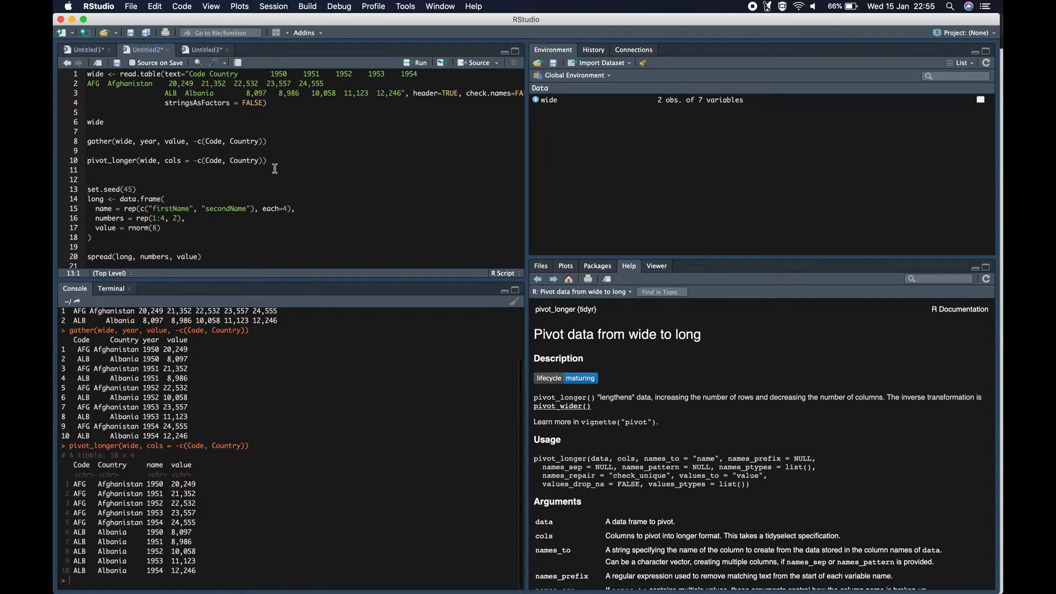
mouse_move(146, 228)
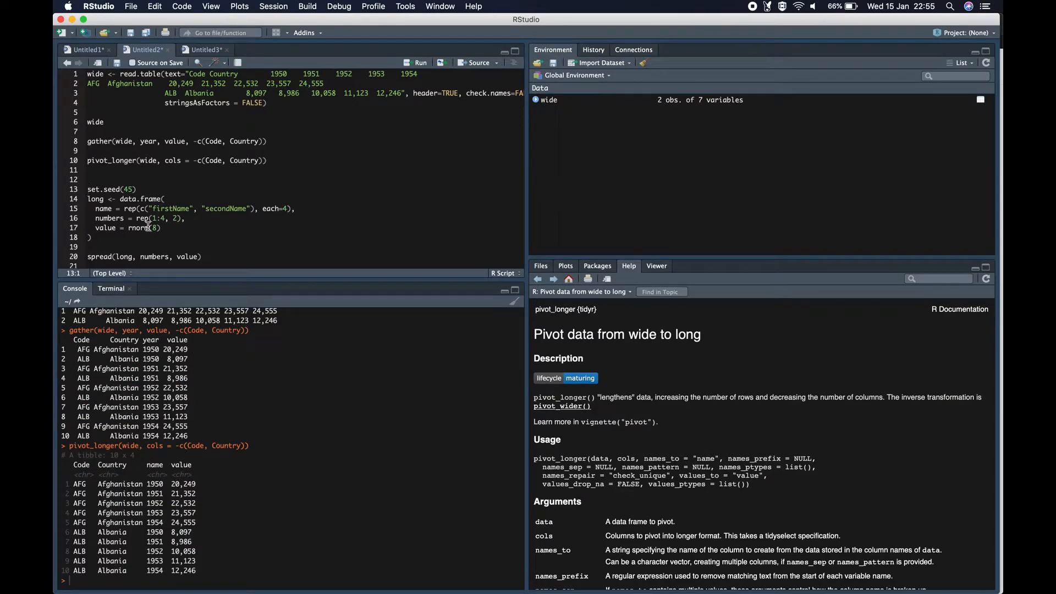
click(149, 160)
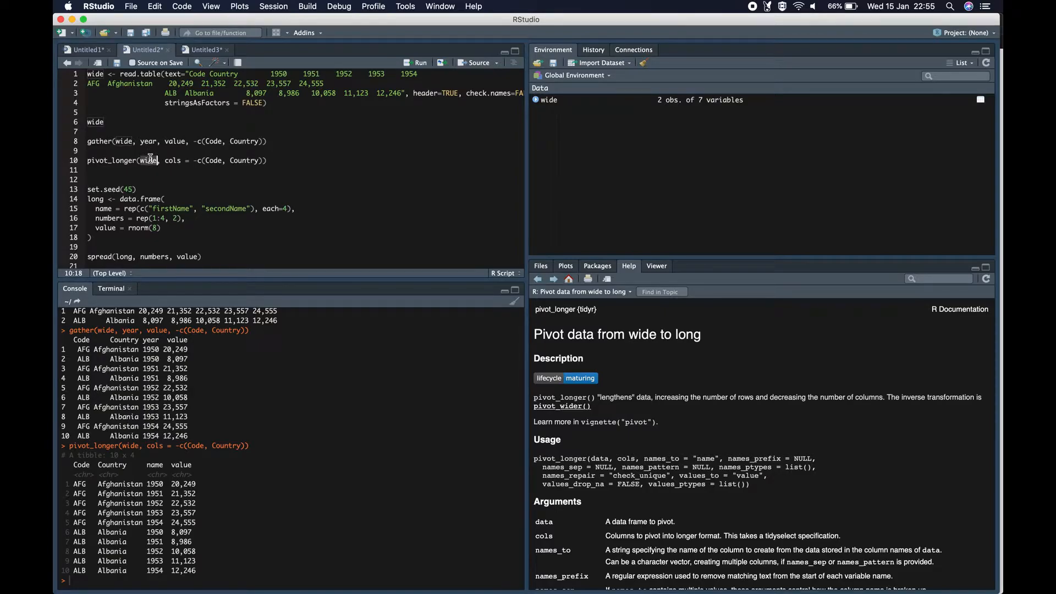
mouse_move(177, 163)
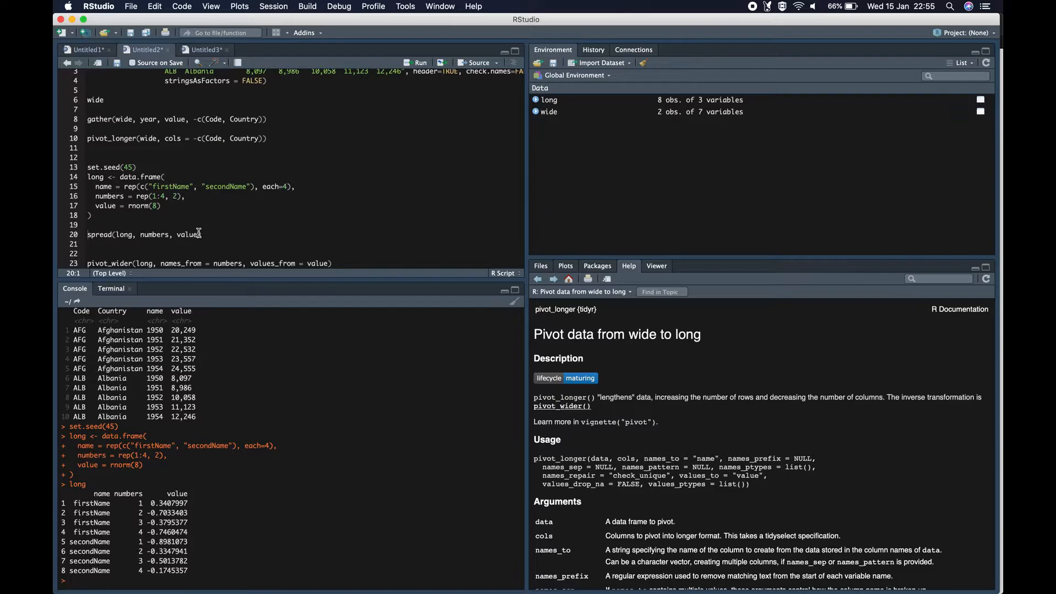
Step: Run spread() on the long data frame to widen it into two name rows with columns 1–4
click(201, 235)
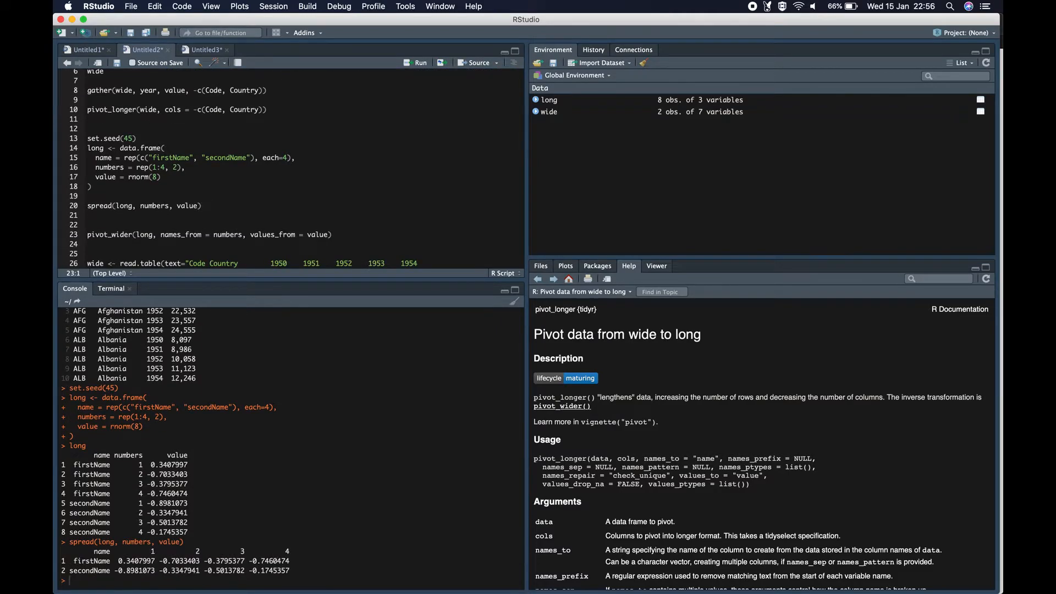
mouse_move(252, 212)
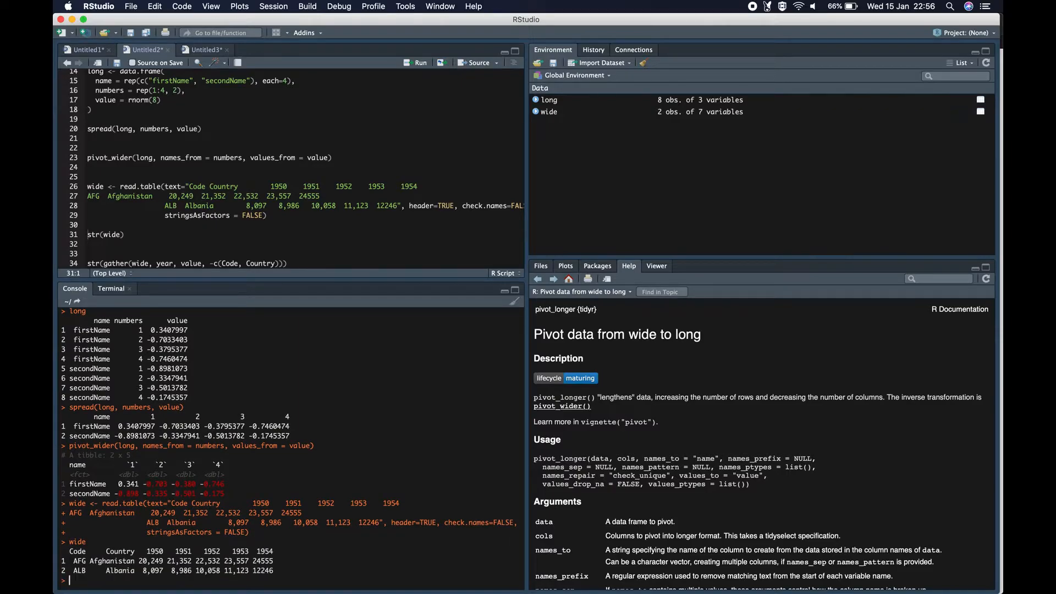
Step: Add str(wide) and str(gather(...)) to show year columns as character except integer 1954
text(str())
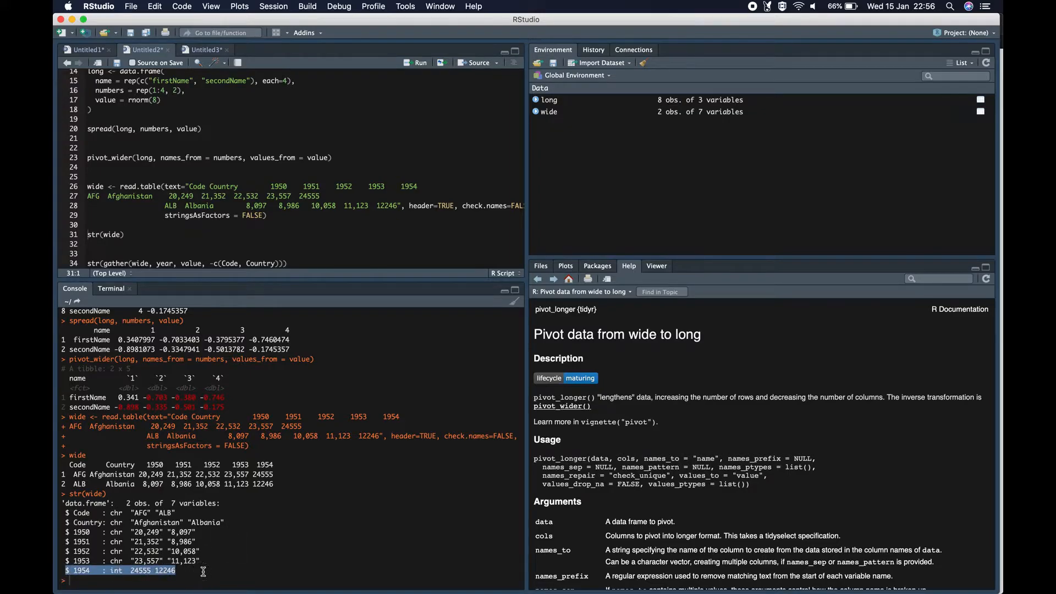
scroll(down, 3)
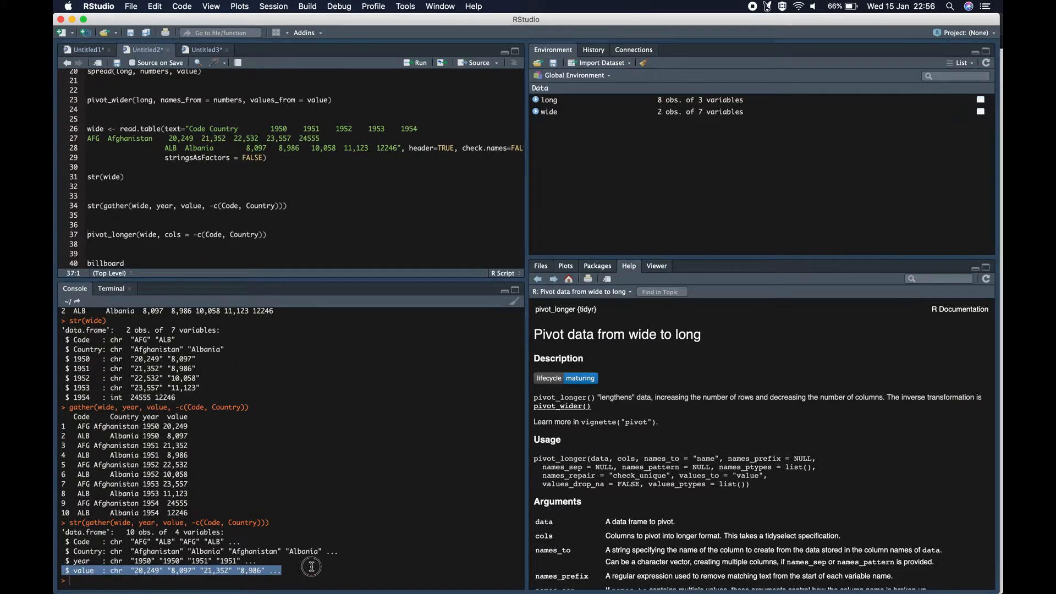
mouse_move(111, 570)
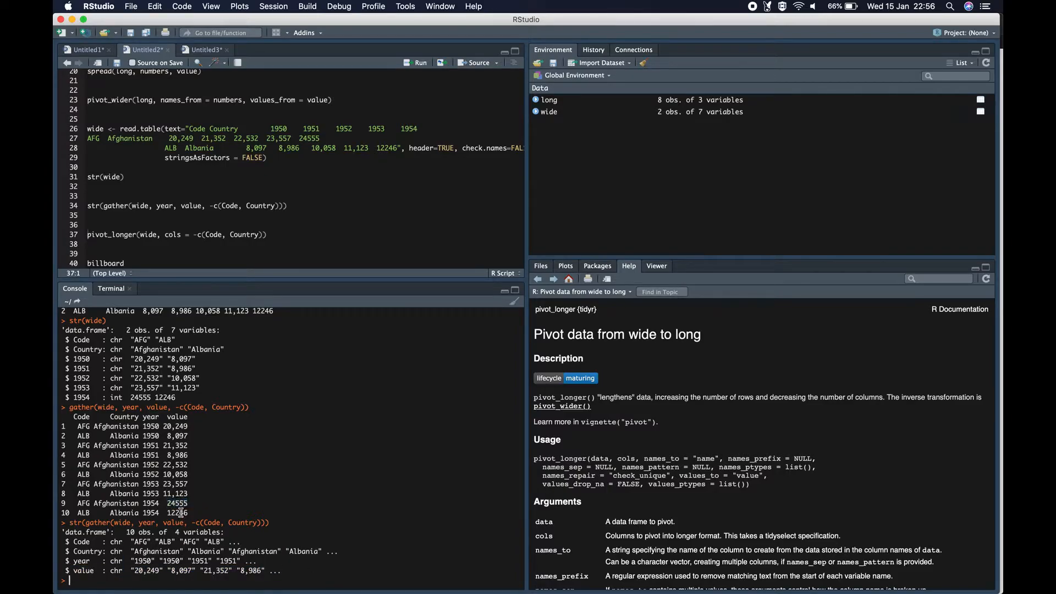
Step: Highlight the 12246 value, then run pivot_longer on wide to get the no-common-type error
double_click(176, 513)
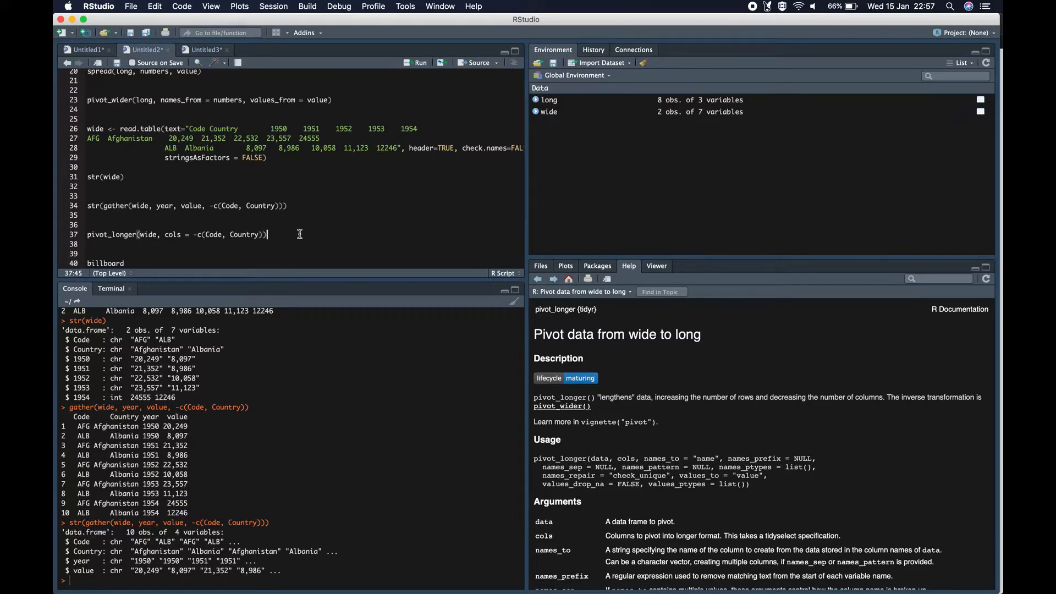
click(416, 62)
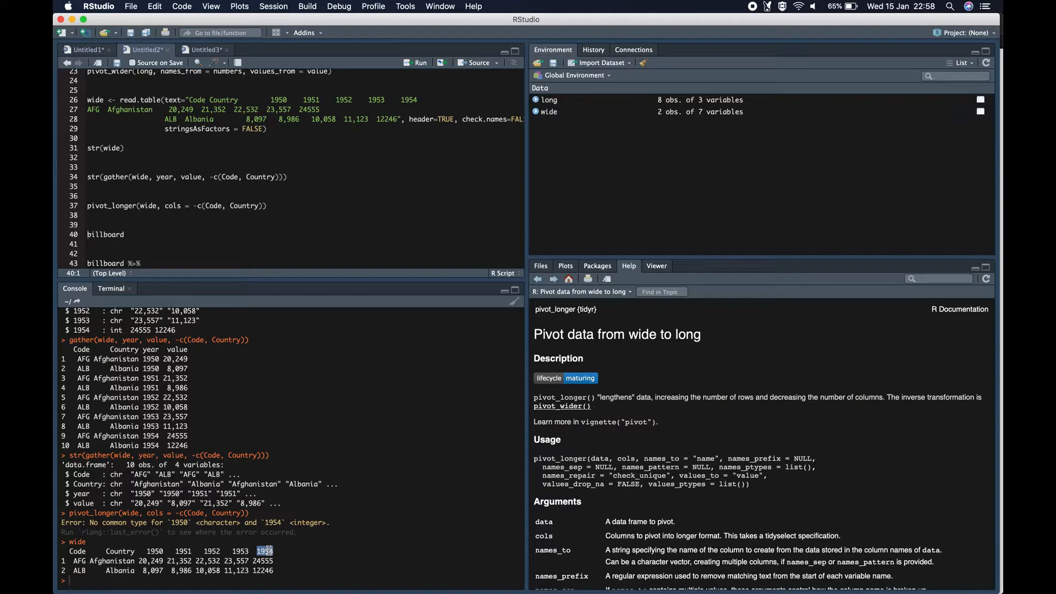
Step: Pivot billboard's wk columns into week and rank with values_drop_na = TRUE, giving 5,307 rows
click(121, 235)
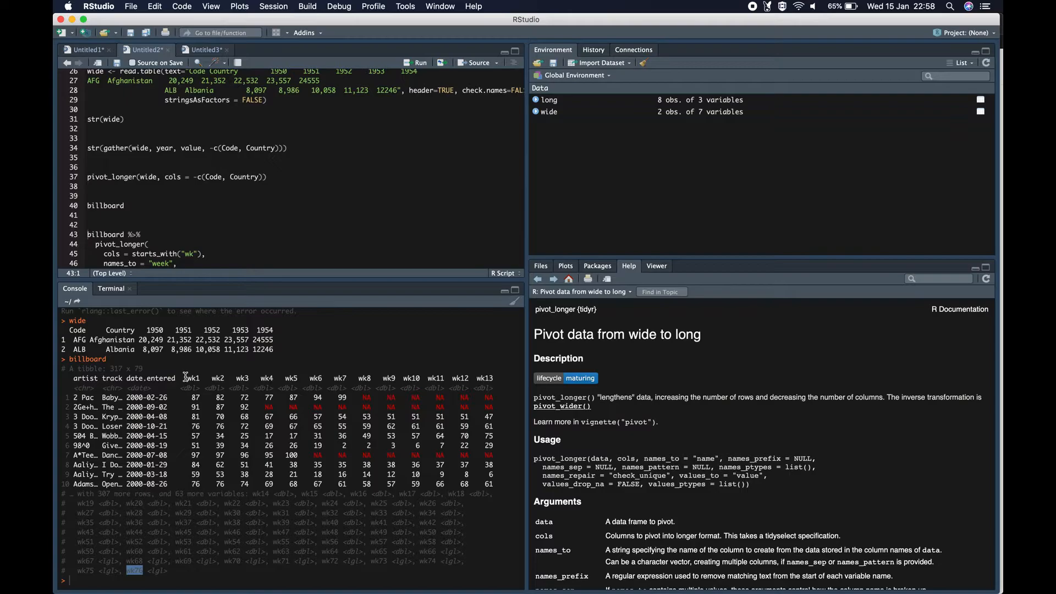
mouse_move(124, 162)
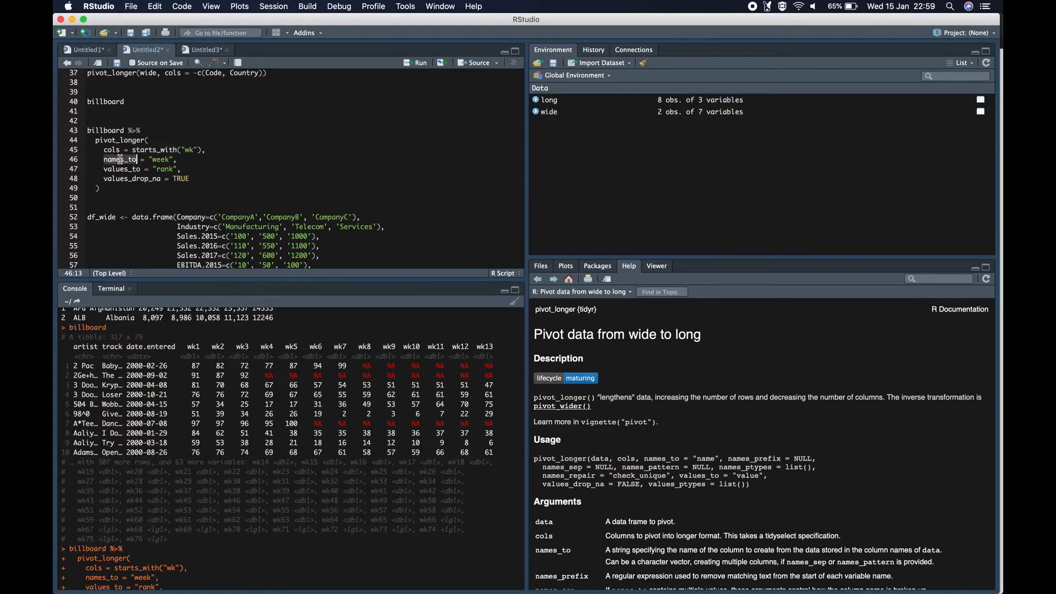
scroll(down, 3)
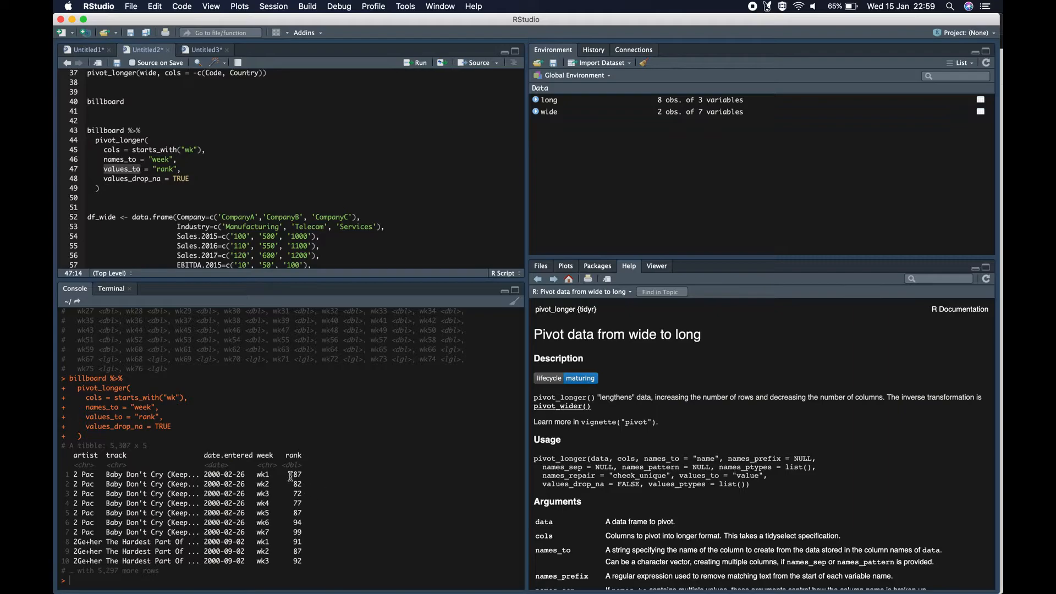
click(183, 178)
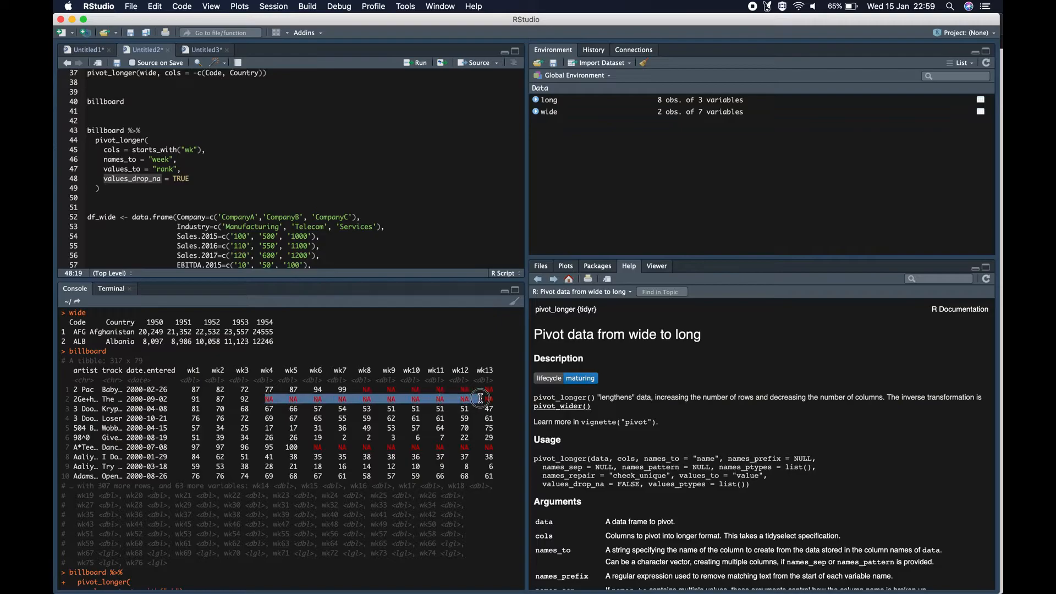
mouse_move(191, 176)
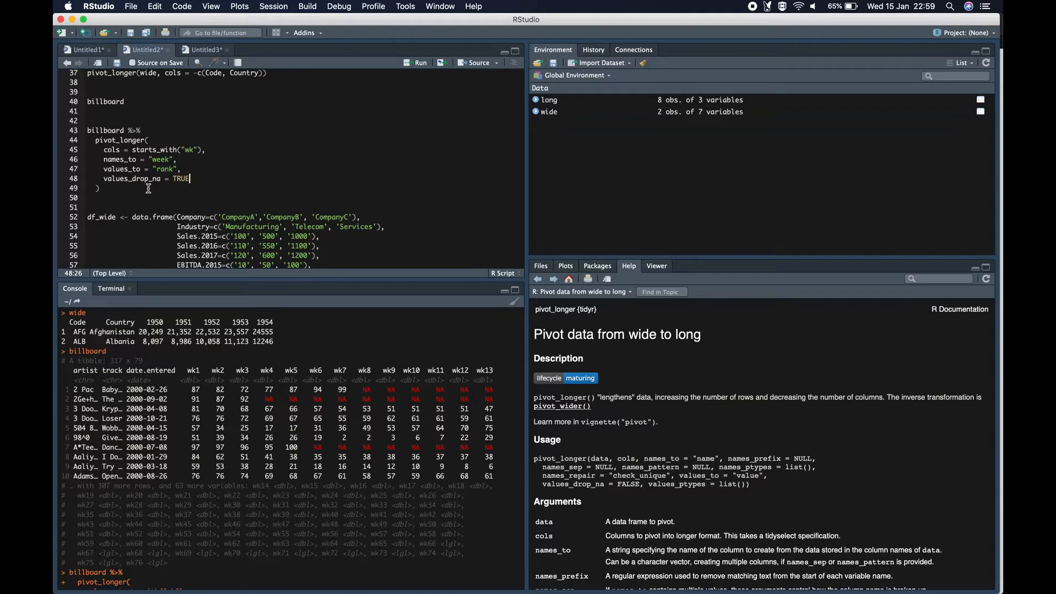
scroll(down, 3)
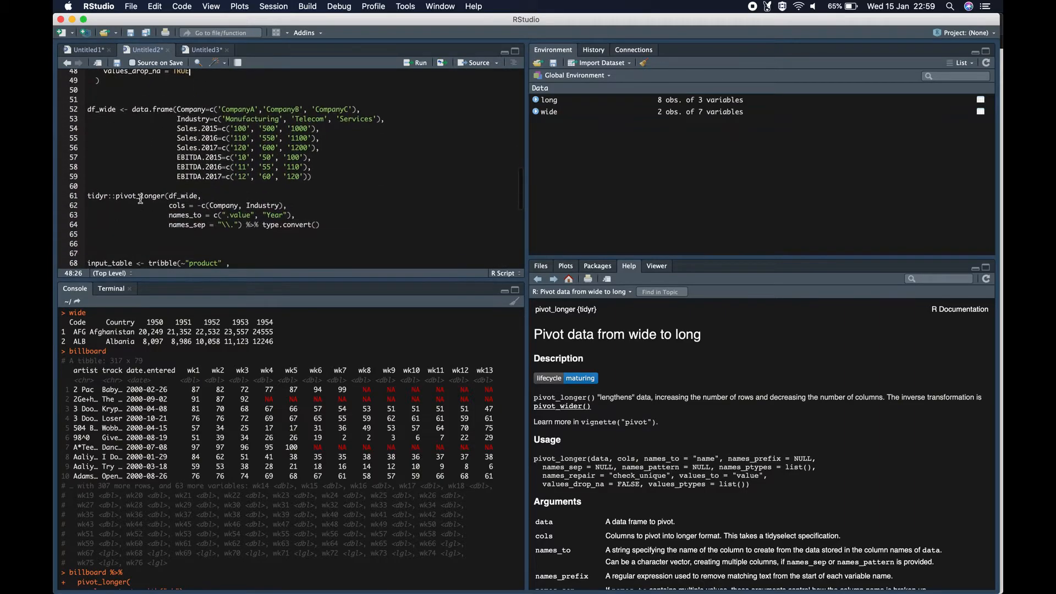
Step: Create and print df_wide, pointing out .value in names_to, the names_sep pattern and Sales.2016
click(105, 236)
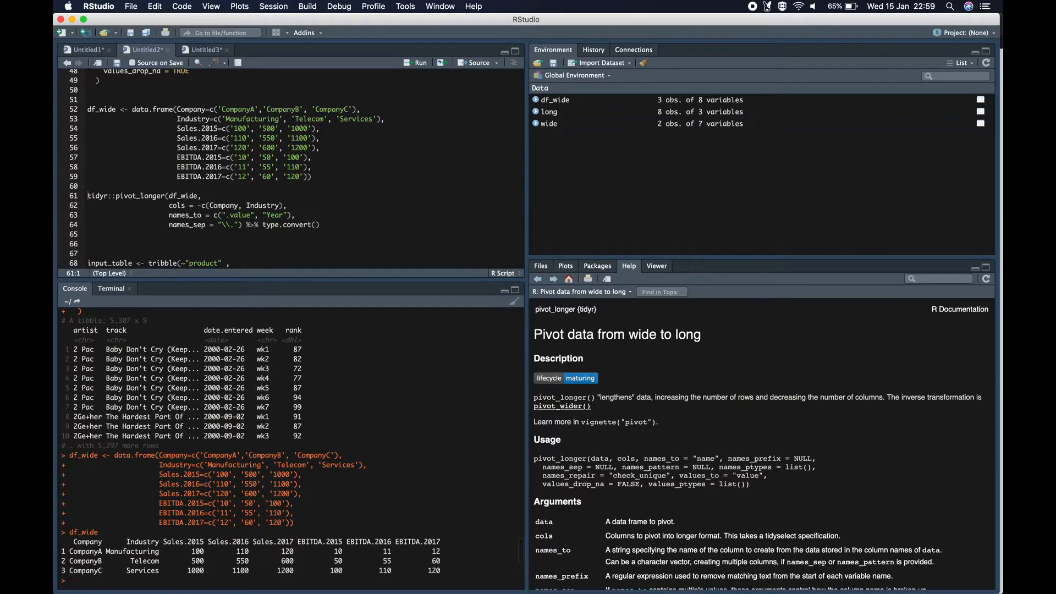
mouse_move(312, 497)
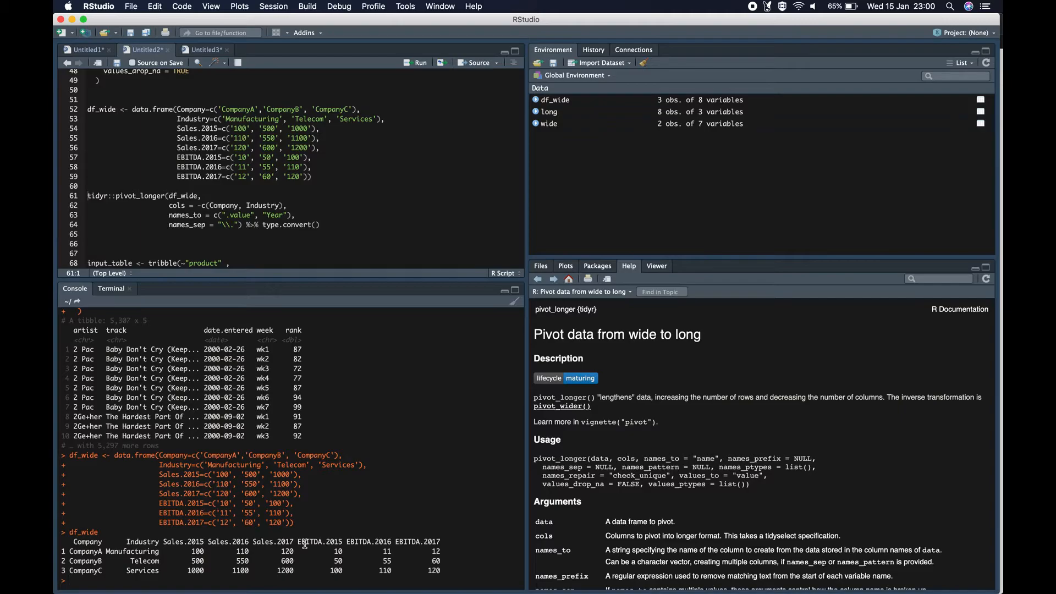
click(243, 215)
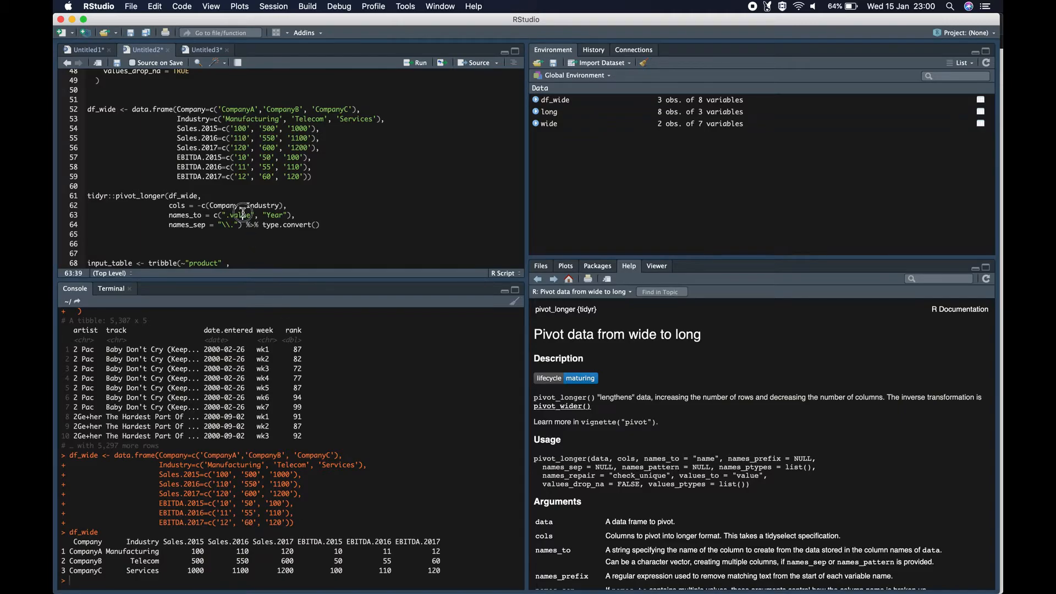
click(244, 215)
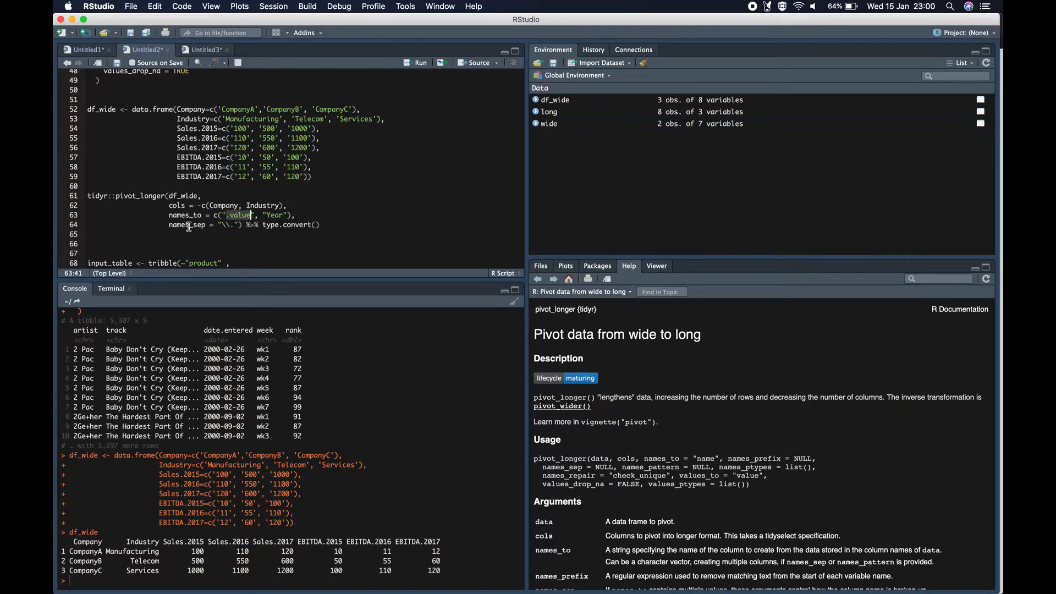
click(204, 224)
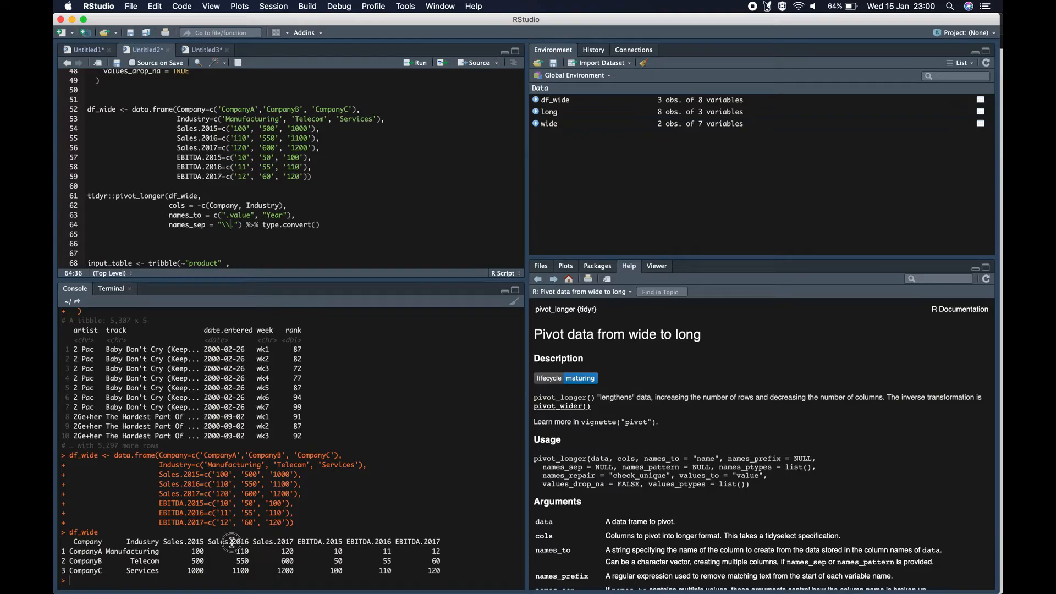
double_click(237, 542)
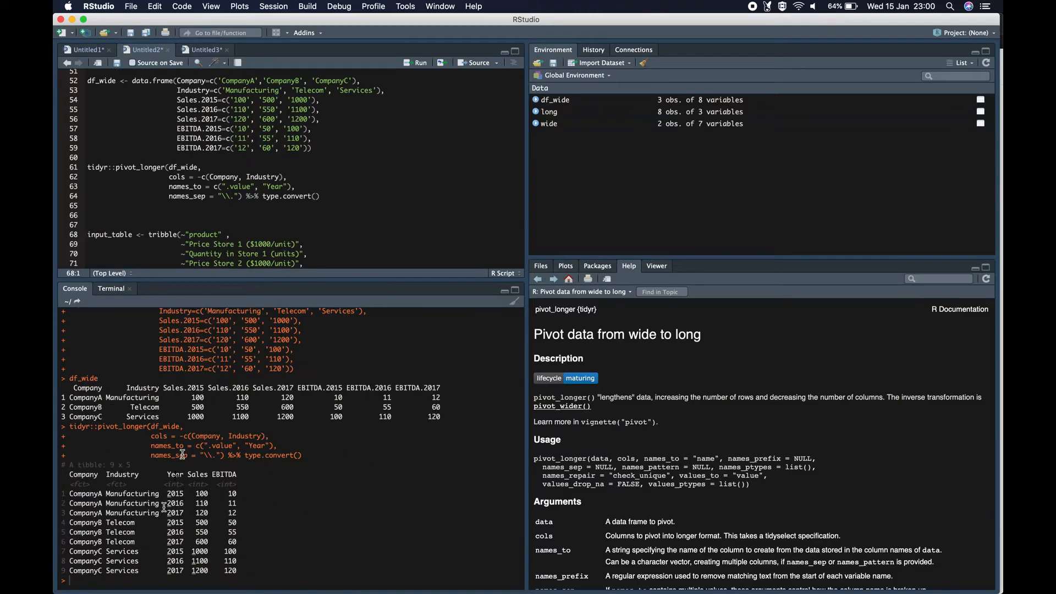
Step: Reshape df_wide with names_to = c(".value", "Year") and names_sep into a nine-row Sales/EBITDA table
double_click(239, 389)
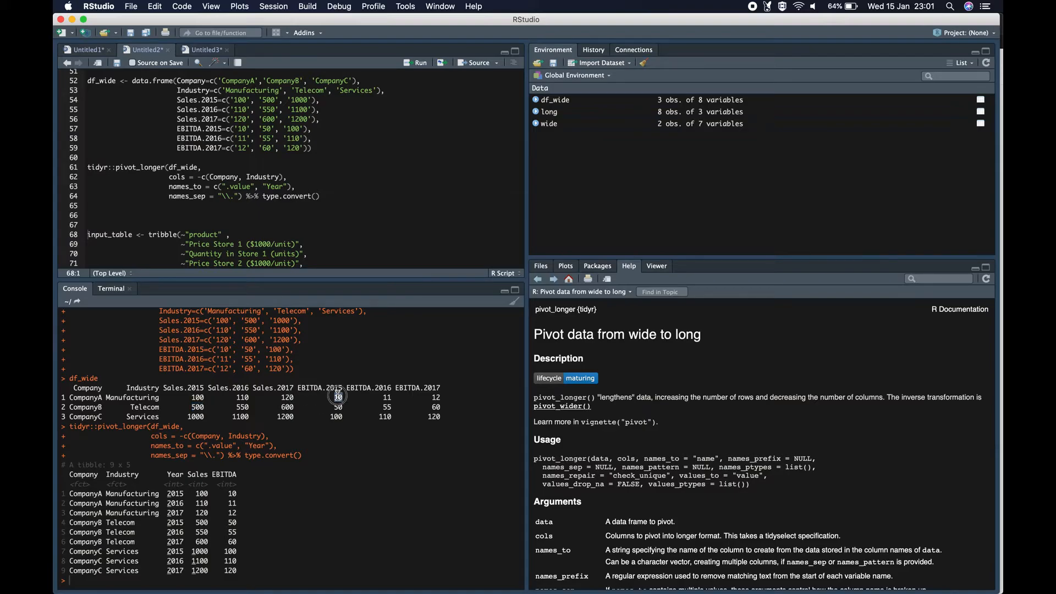
mouse_move(238, 584)
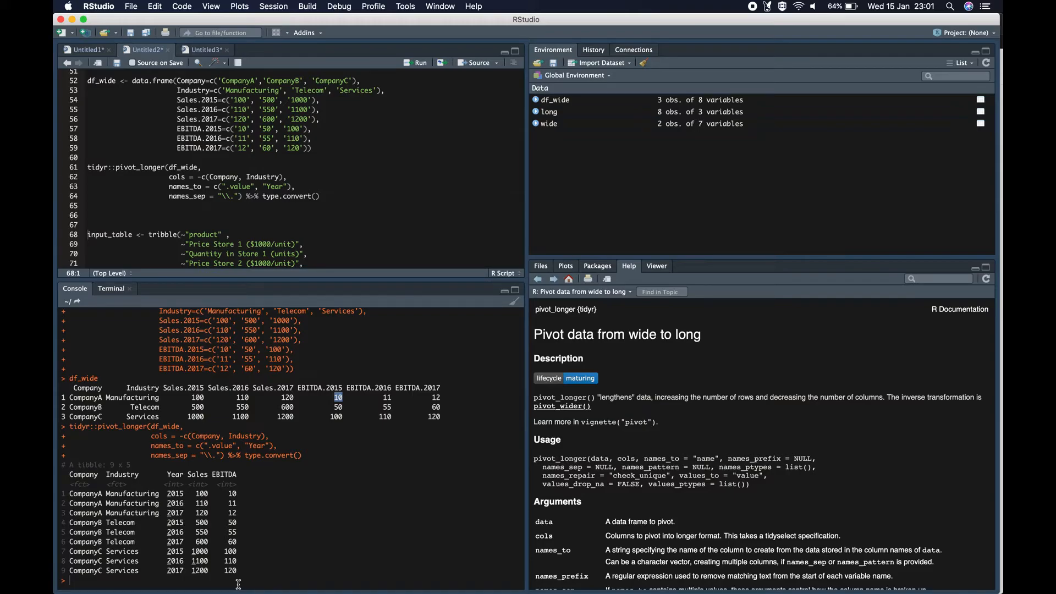
click(419, 62)
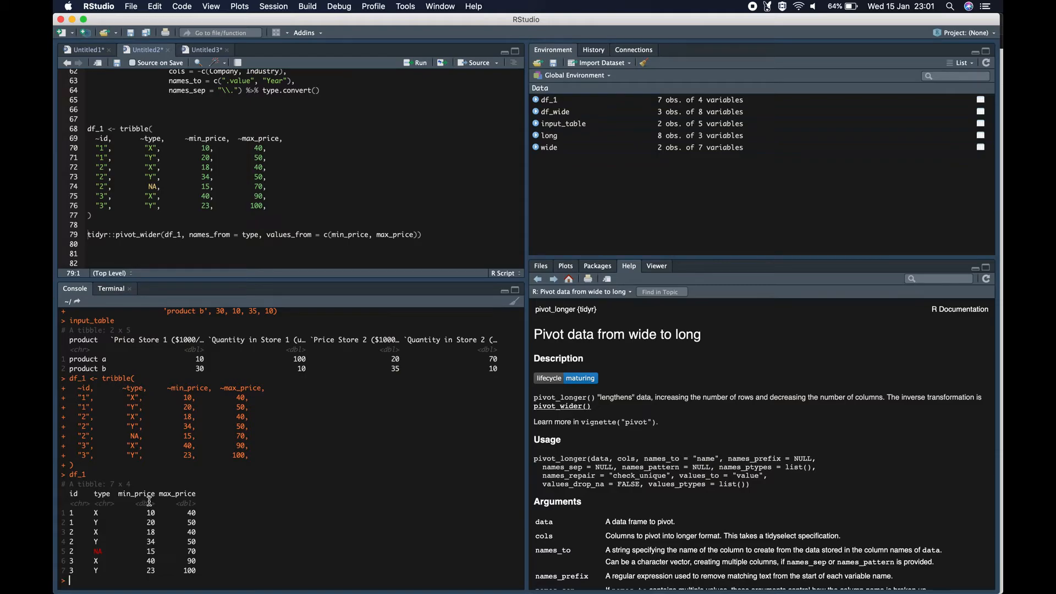
Step: Create input_table and df_1 and print df_1, marking its max_price column
double_click(177, 494)
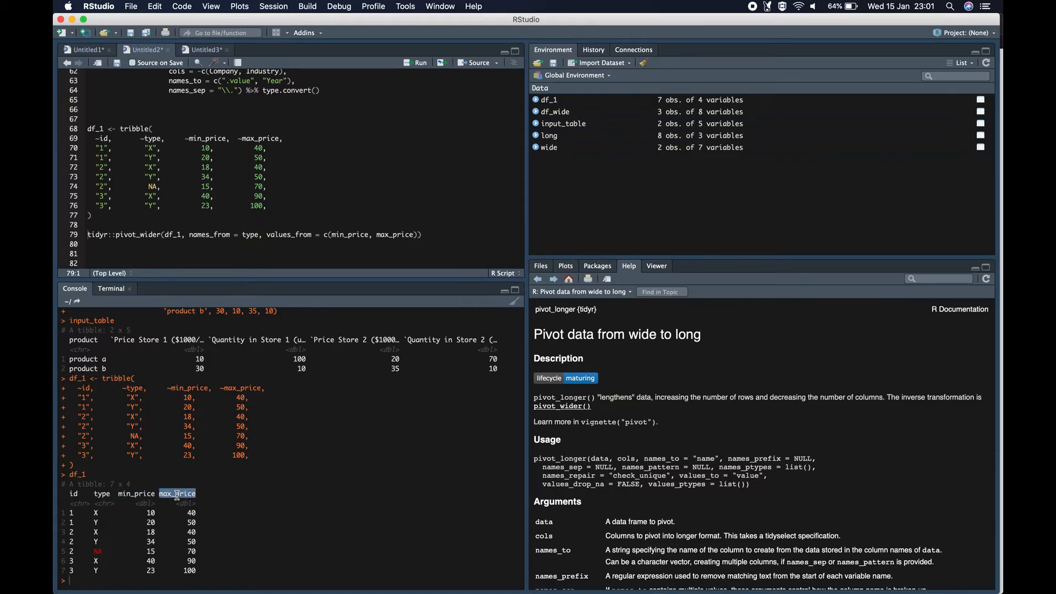
mouse_move(97, 501)
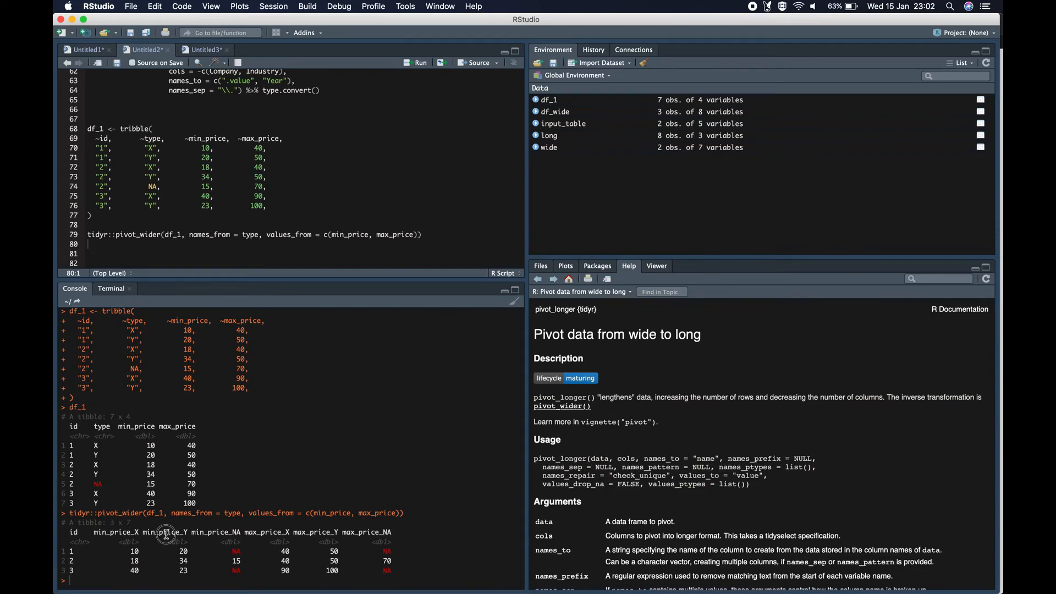
Step: Widen df_1 by type with values_from = c(min_price, max_price) into three rows for X, Y and NA
double_click(164, 531)
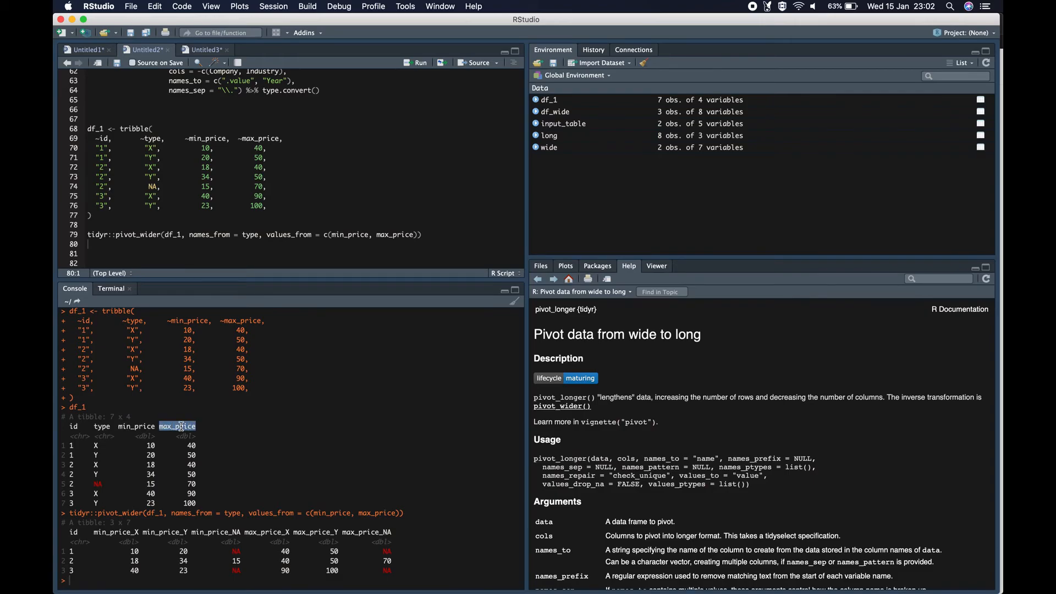
mouse_move(284, 211)
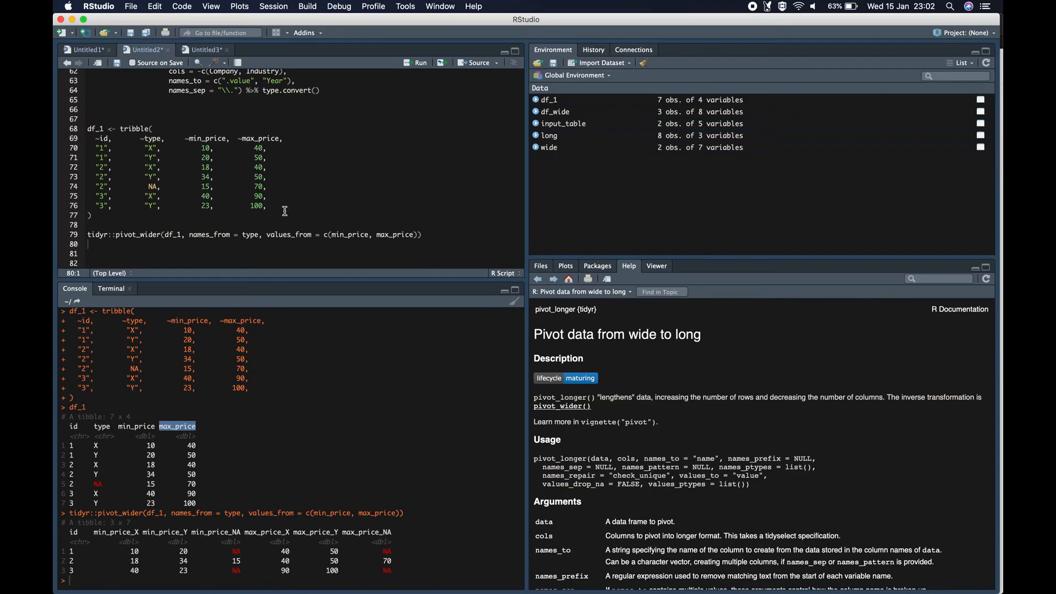